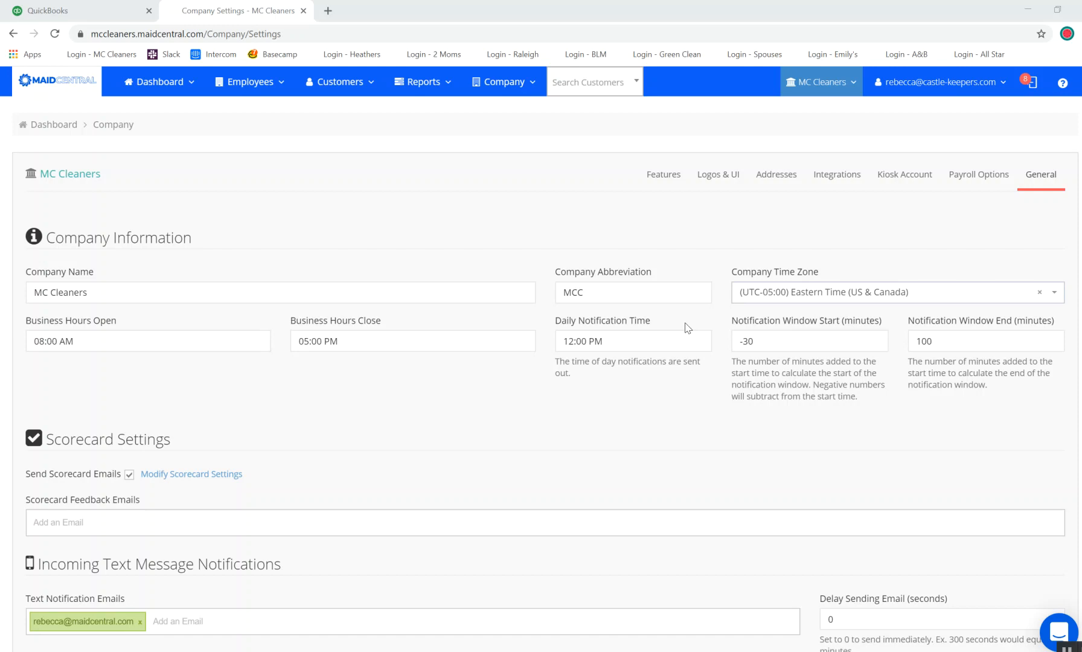
mouse_move(689, 456)
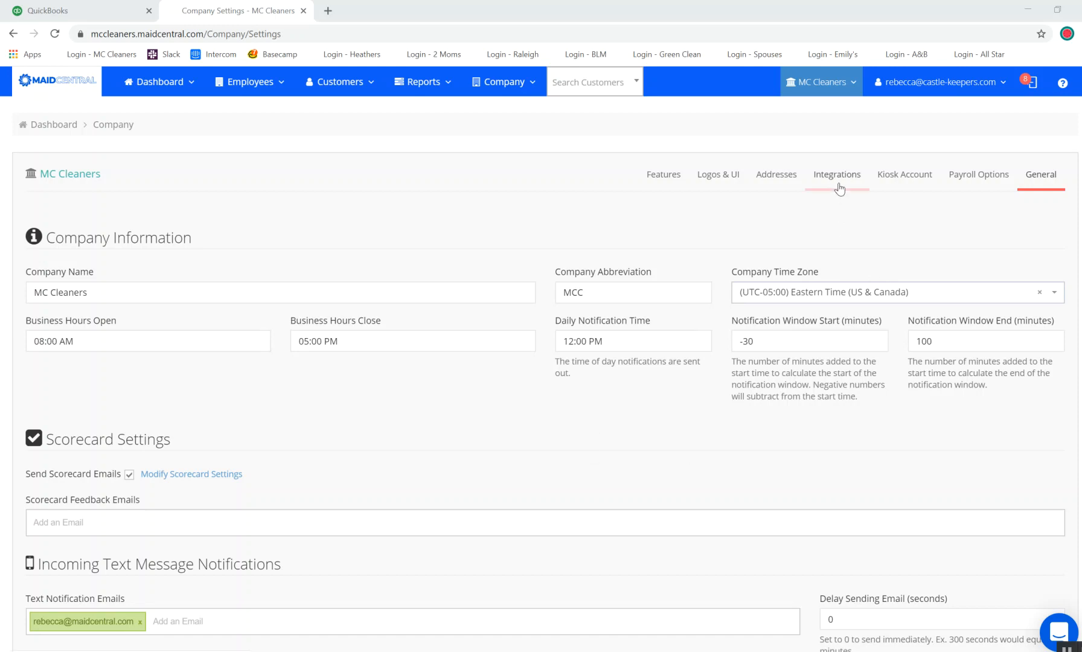
View the Integrations tab showing the connected QuickBooks account with empty default fields.
click(837, 174)
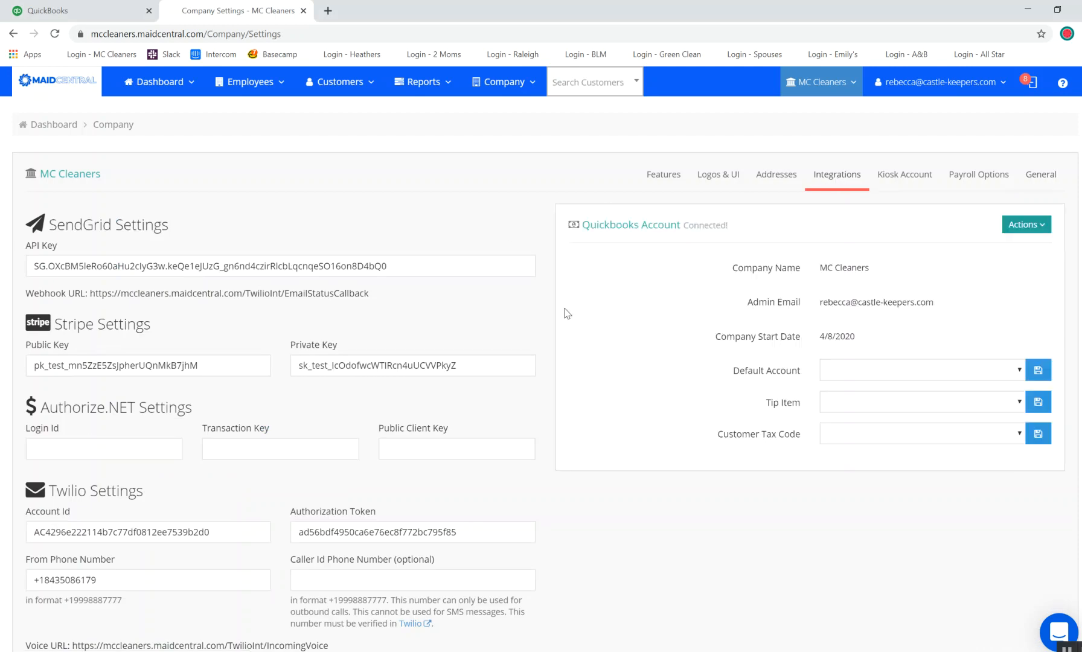
mouse_move(714, 400)
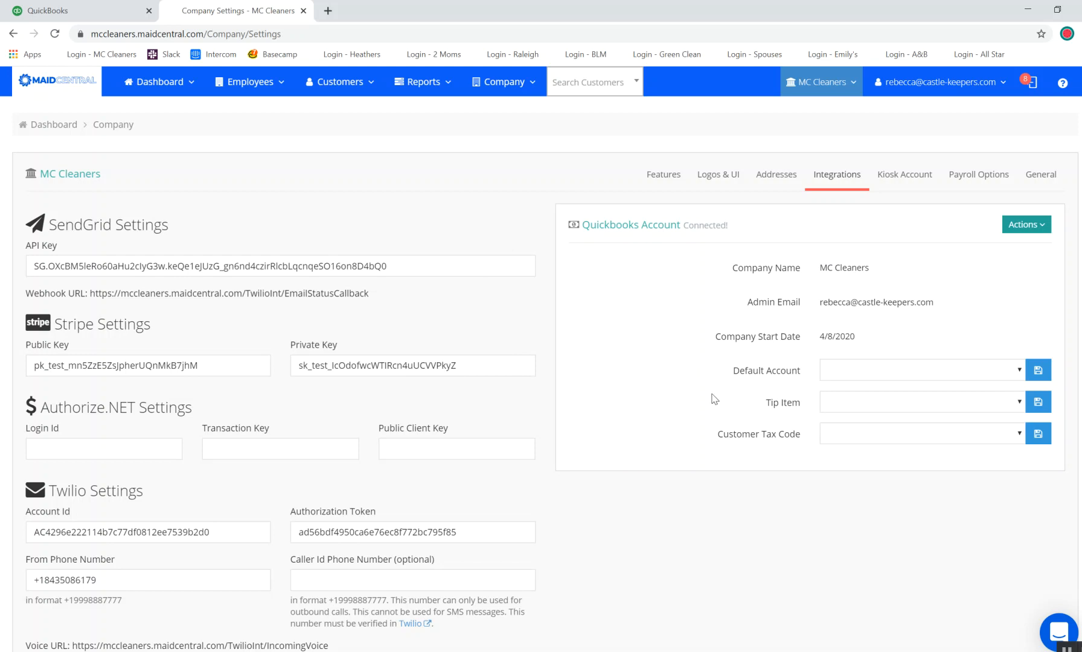
mouse_move(715, 377)
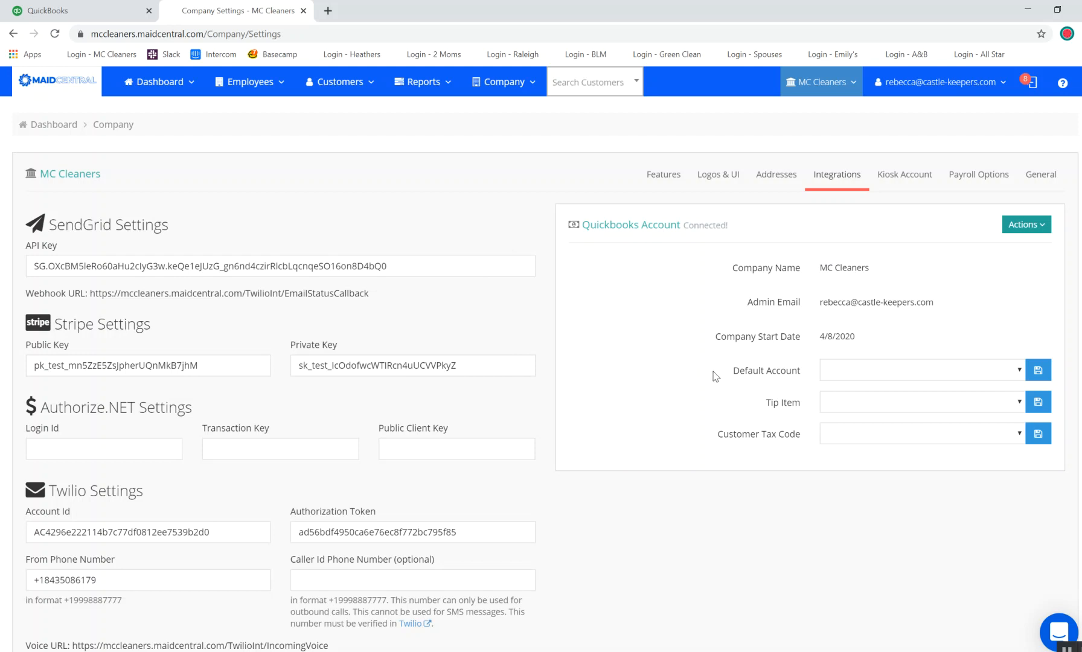
mouse_move(713, 378)
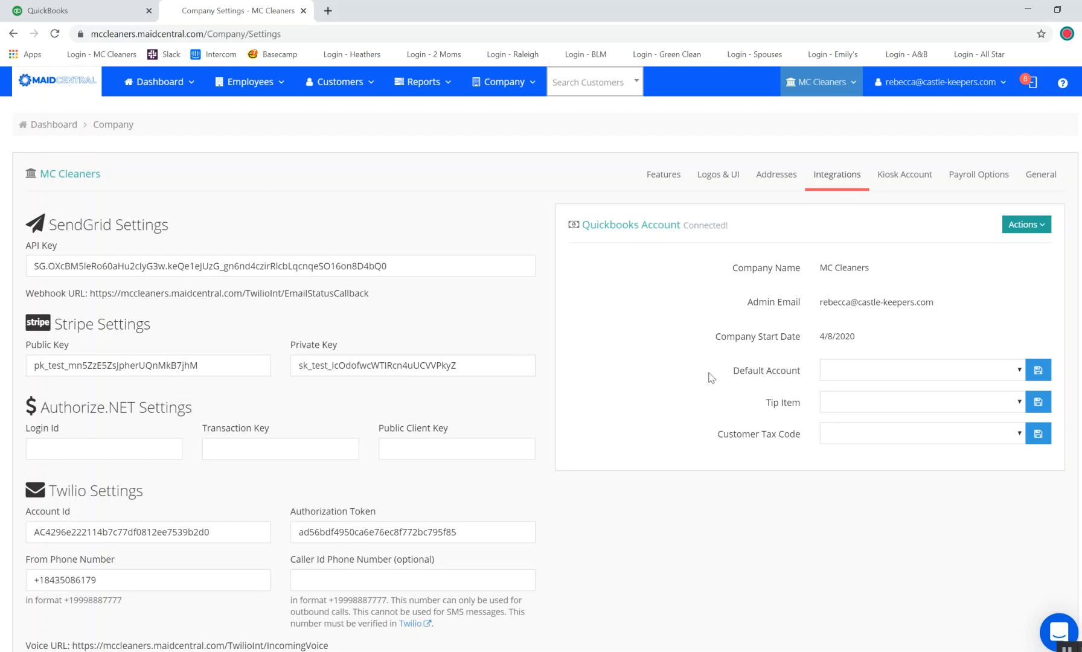
mouse_move(711, 377)
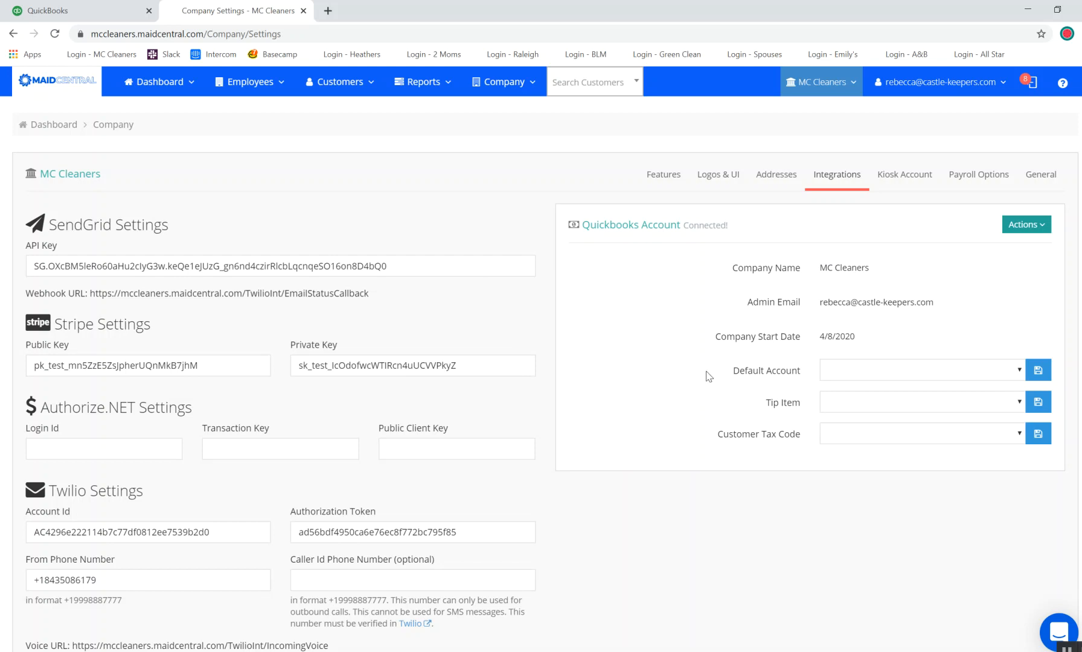
mouse_move(281, 247)
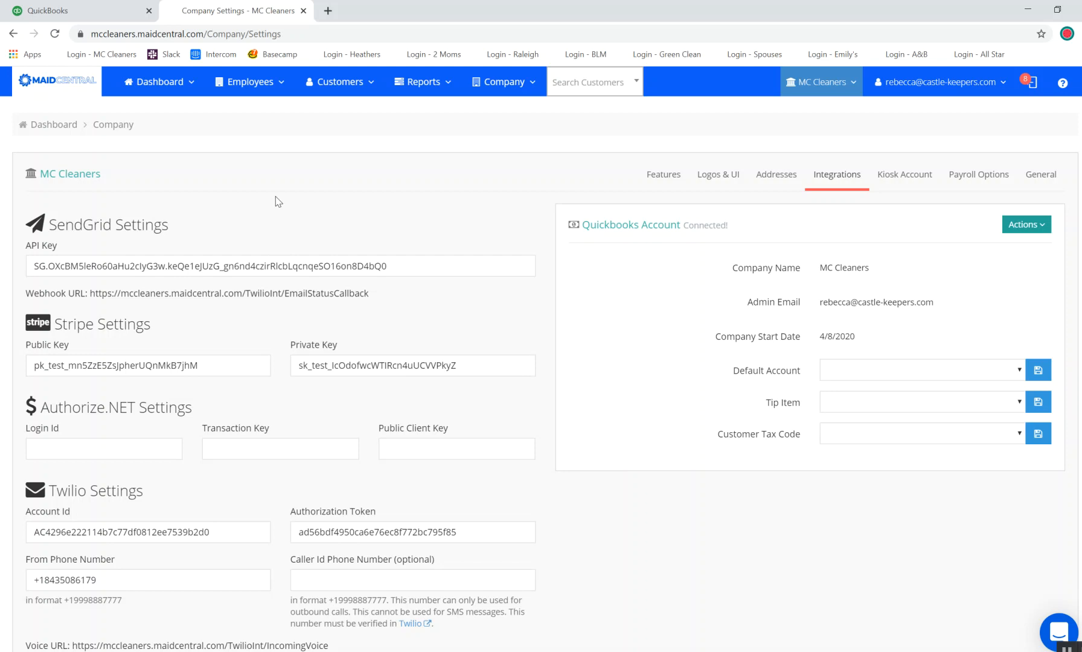
click(504, 82)
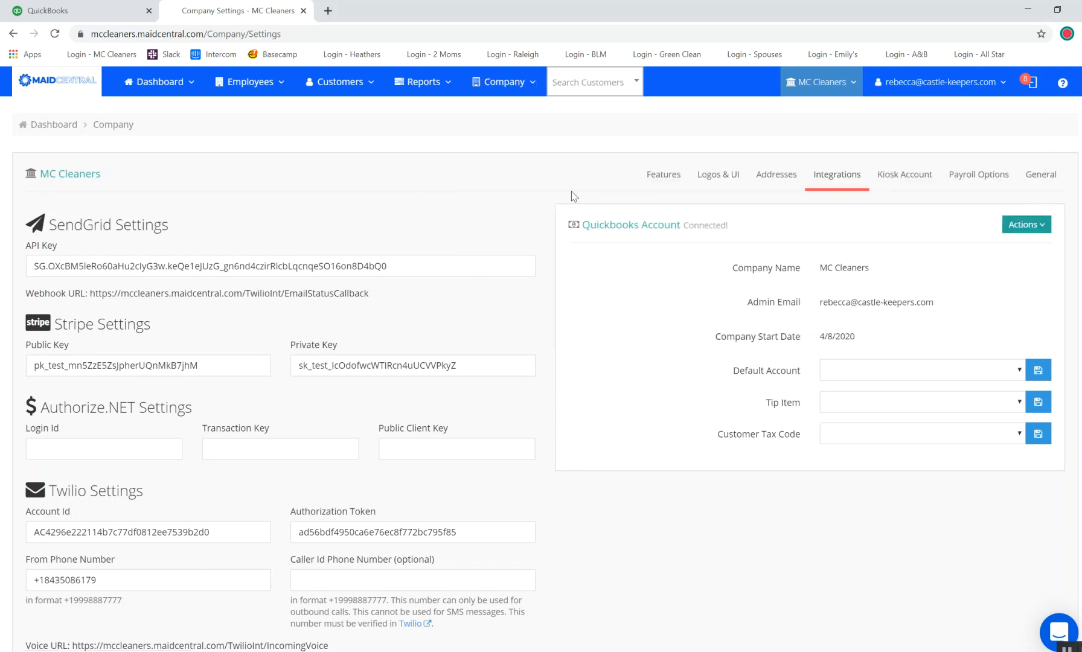
mouse_move(696, 303)
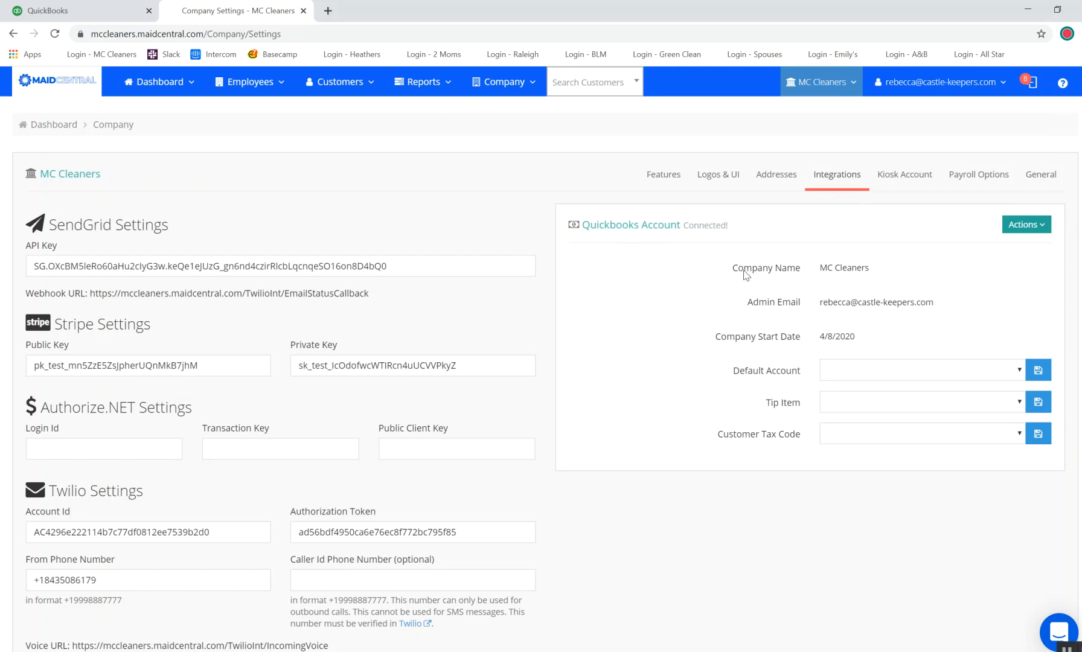
mouse_move(690, 362)
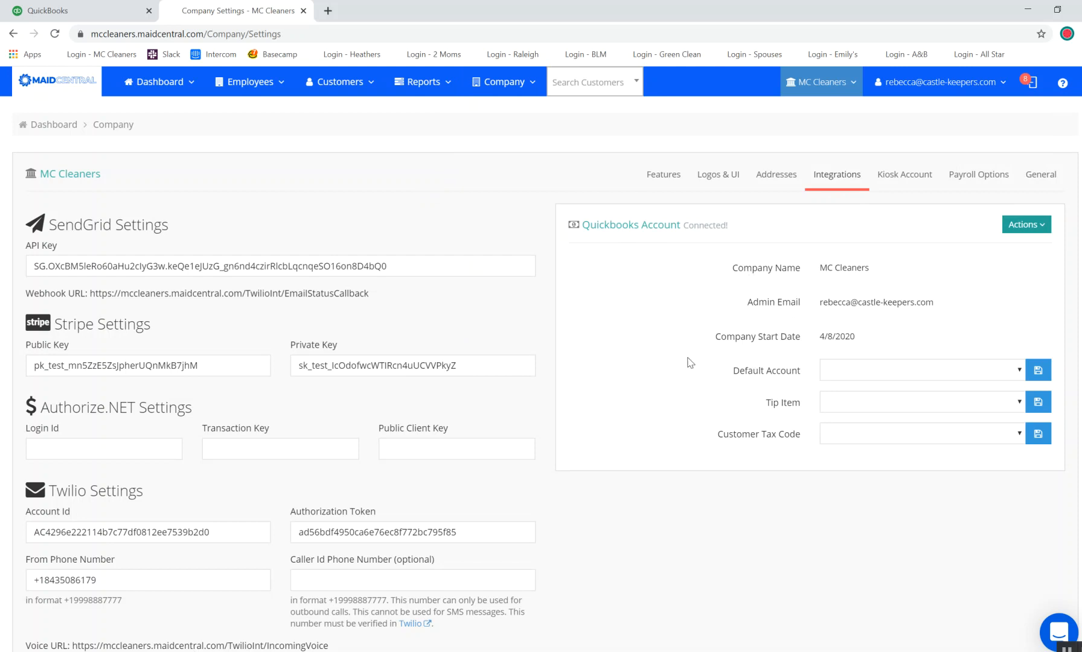
mouse_move(270, 170)
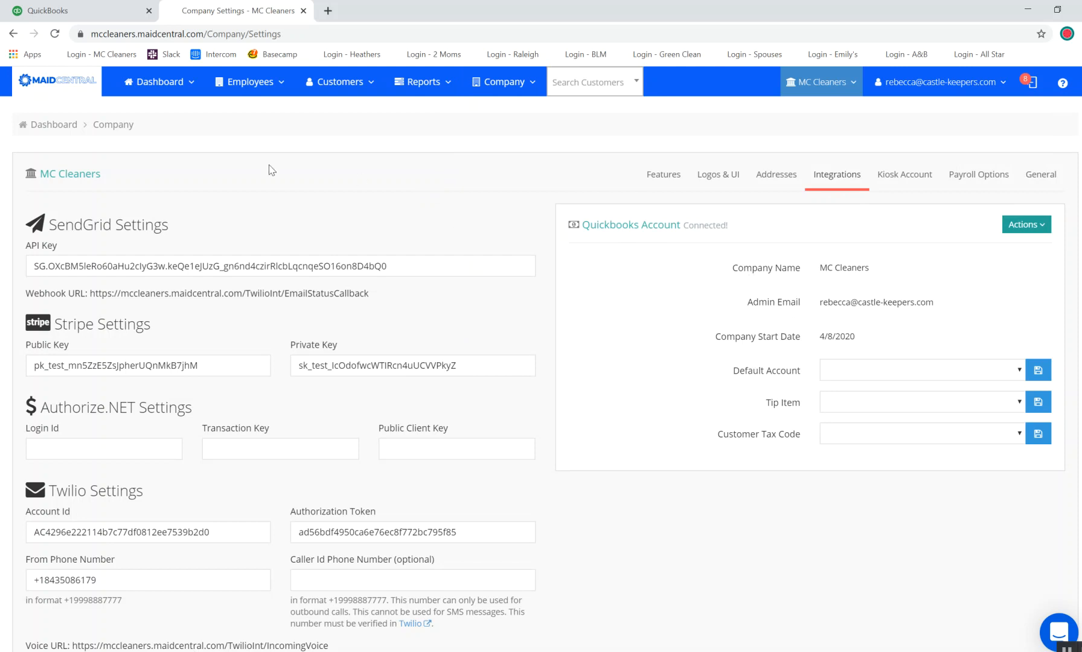
Browse QuickBooks Online's Chart of Accounts income accounts, then go back to MaidCentral.
click(48, 10)
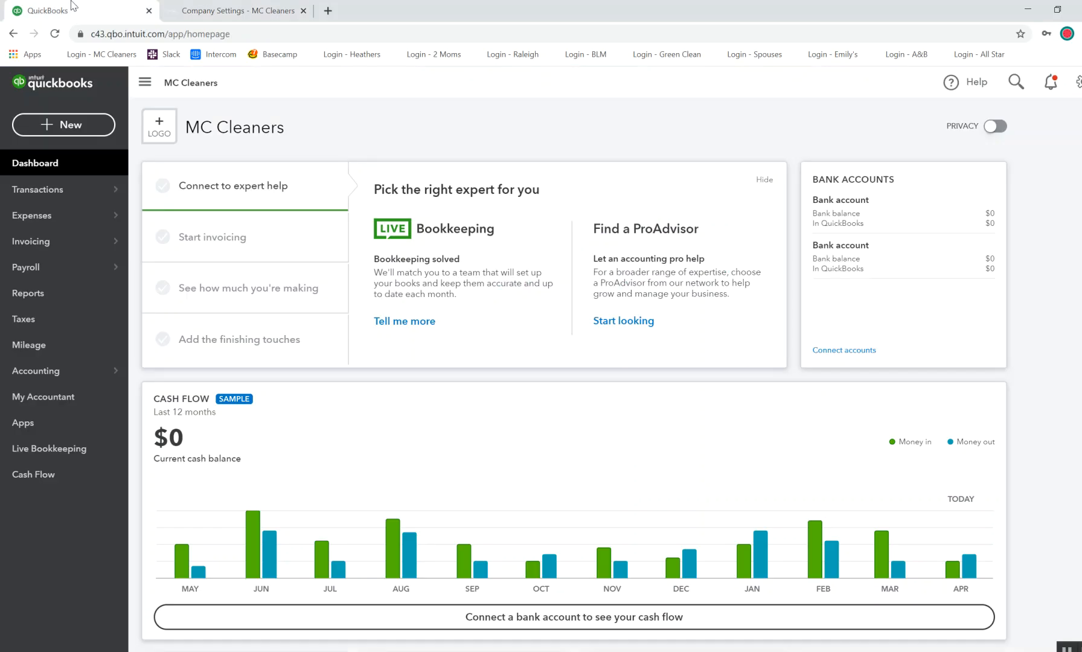
mouse_move(29, 345)
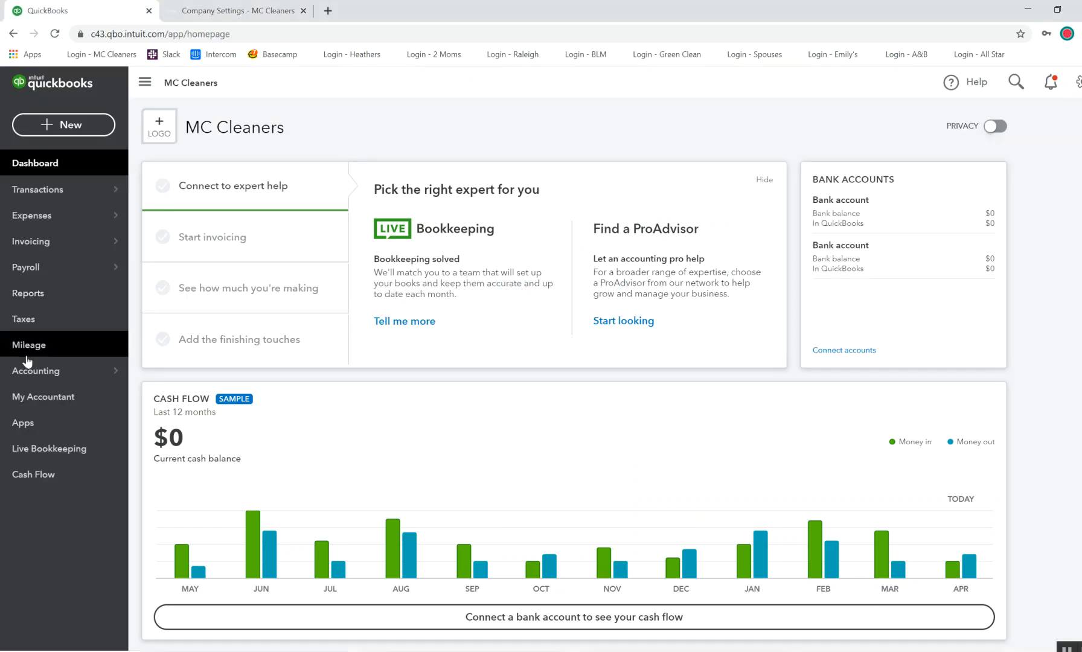
click(36, 371)
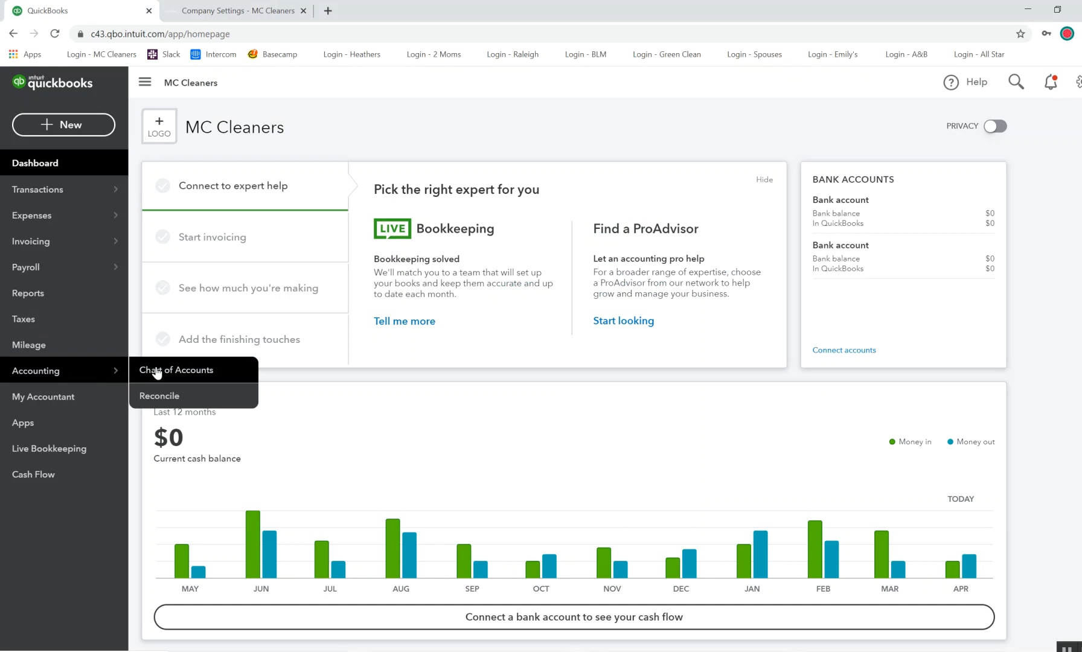
click(176, 370)
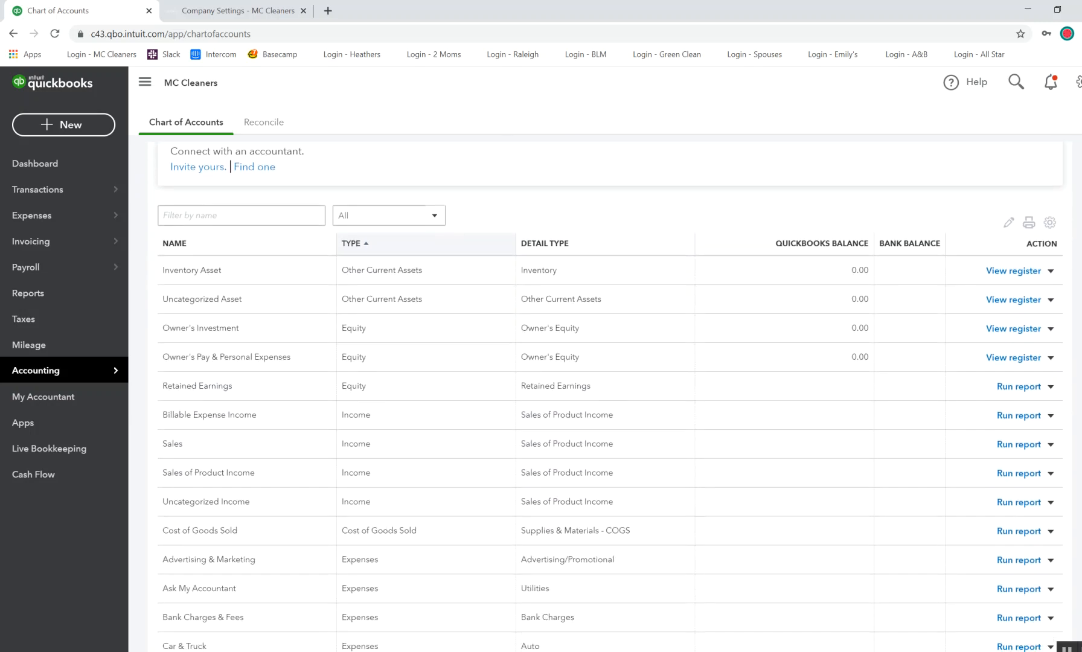
scroll(down, 3)
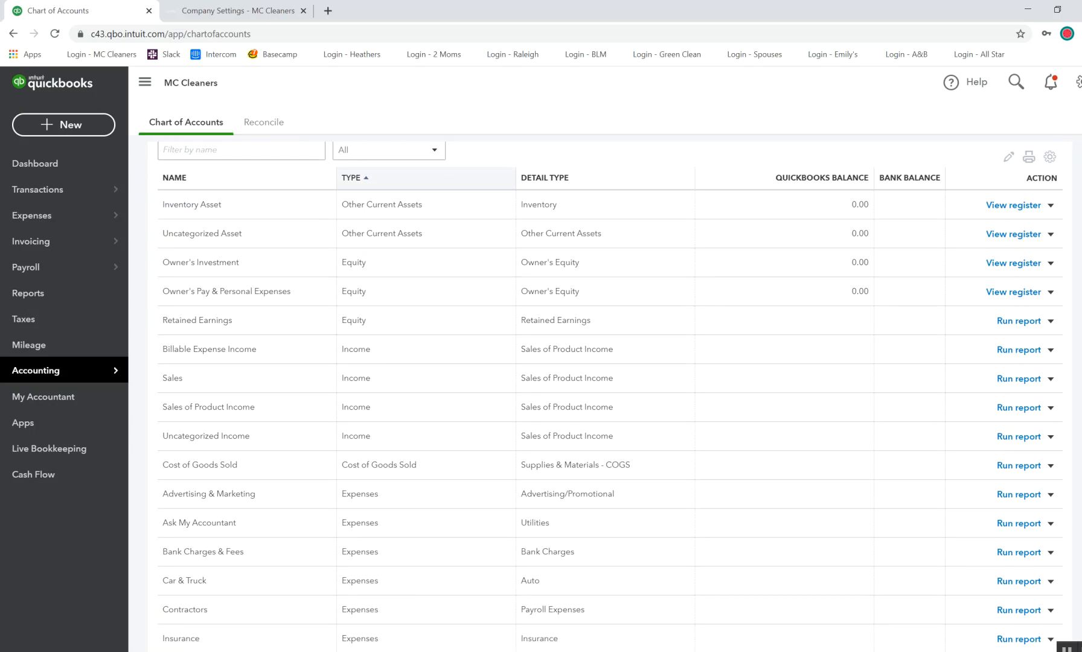
mouse_move(428, 384)
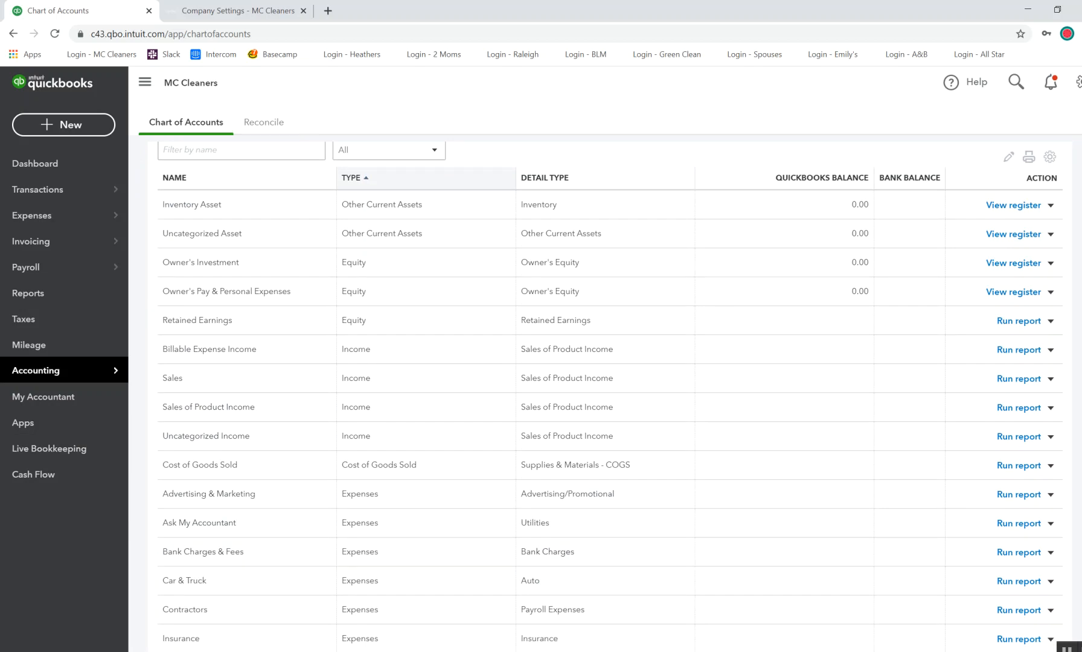
click(237, 10)
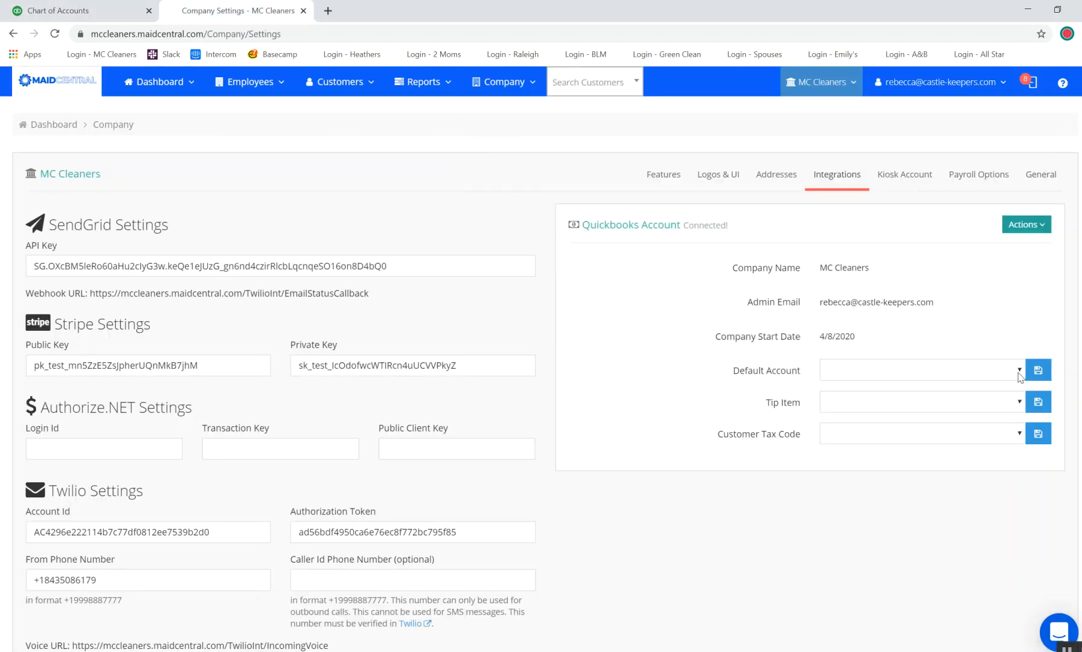
Check MaidCentral's Default Account options without choosing one, then reopen QuickBooks Online.
click(922, 370)
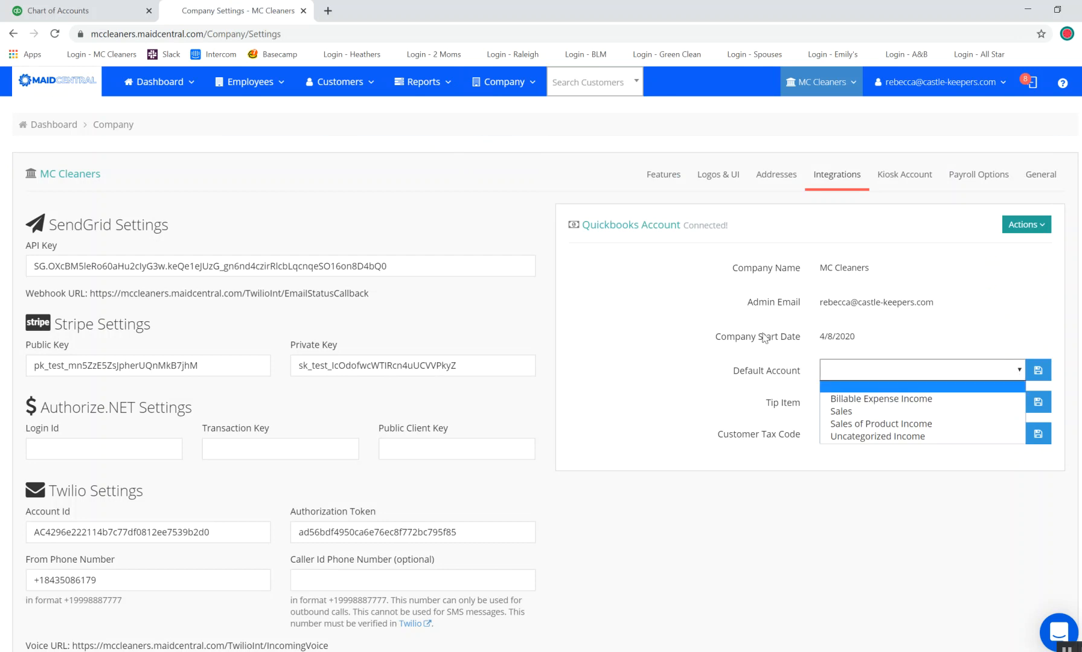
click(250, 82)
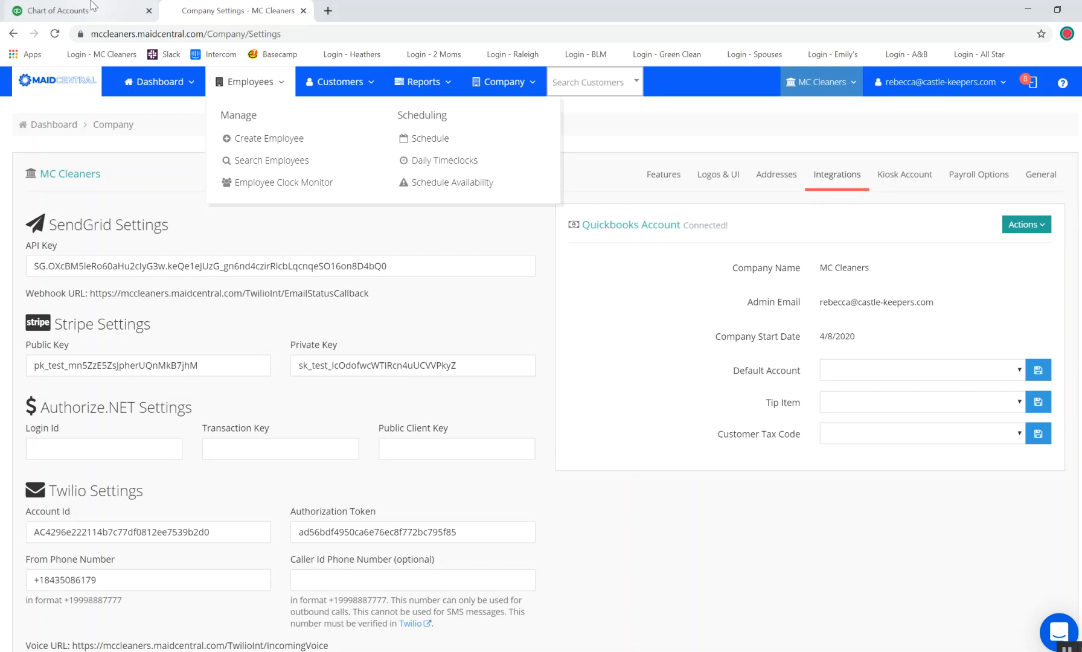
click(58, 11)
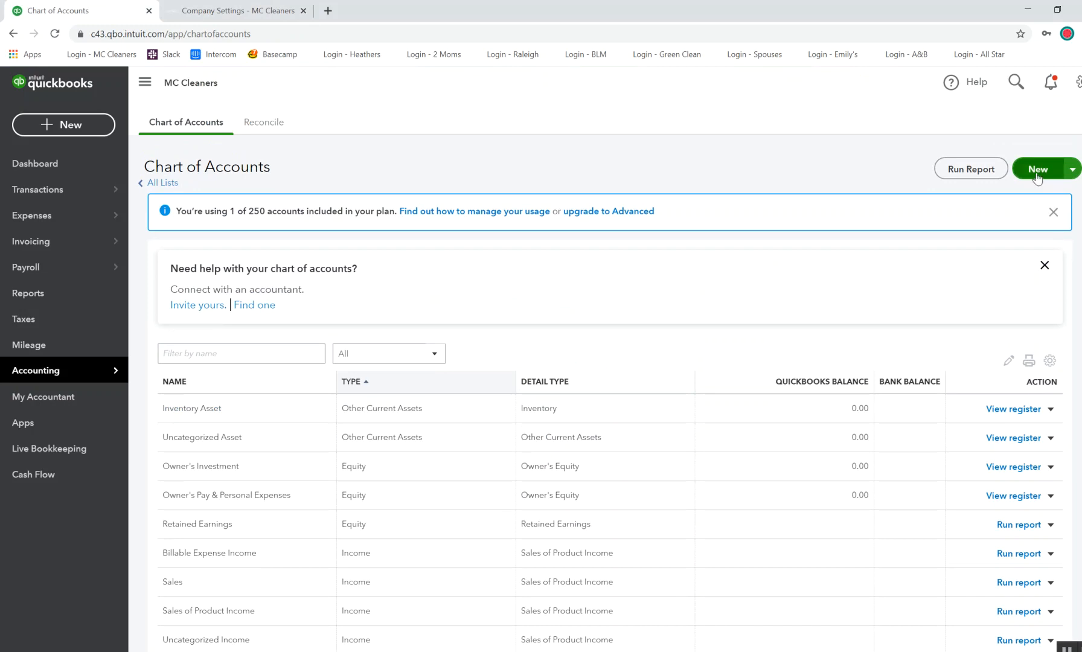
Create and save an Income account named 'House Cleaning' with Service/Fee Income detail type.
click(1037, 169)
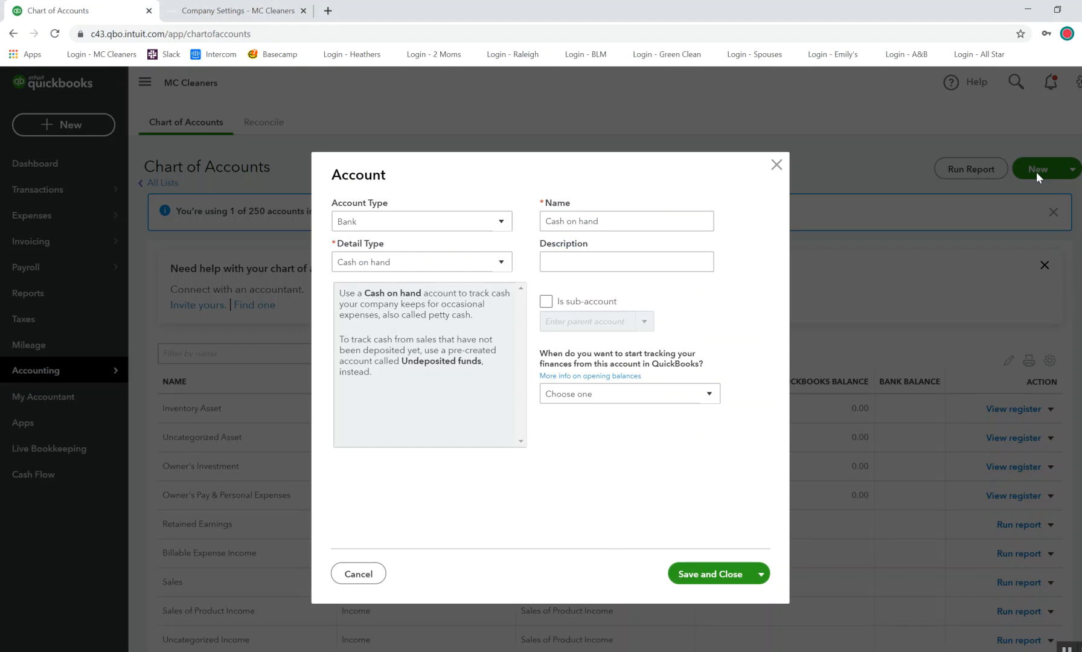
mouse_move(604, 254)
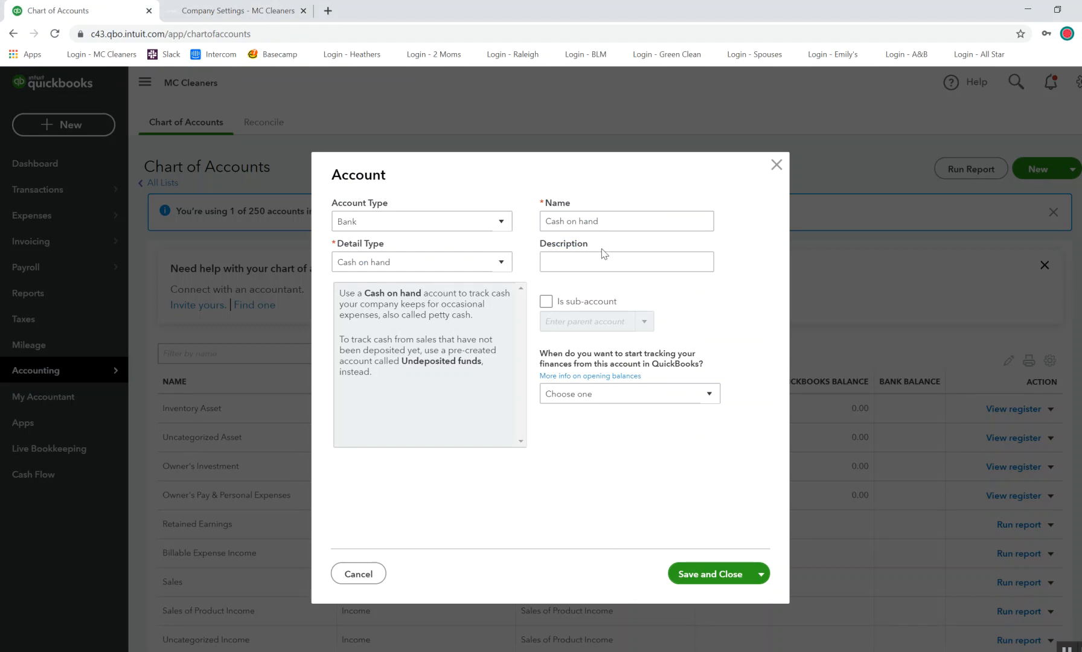
click(421, 221)
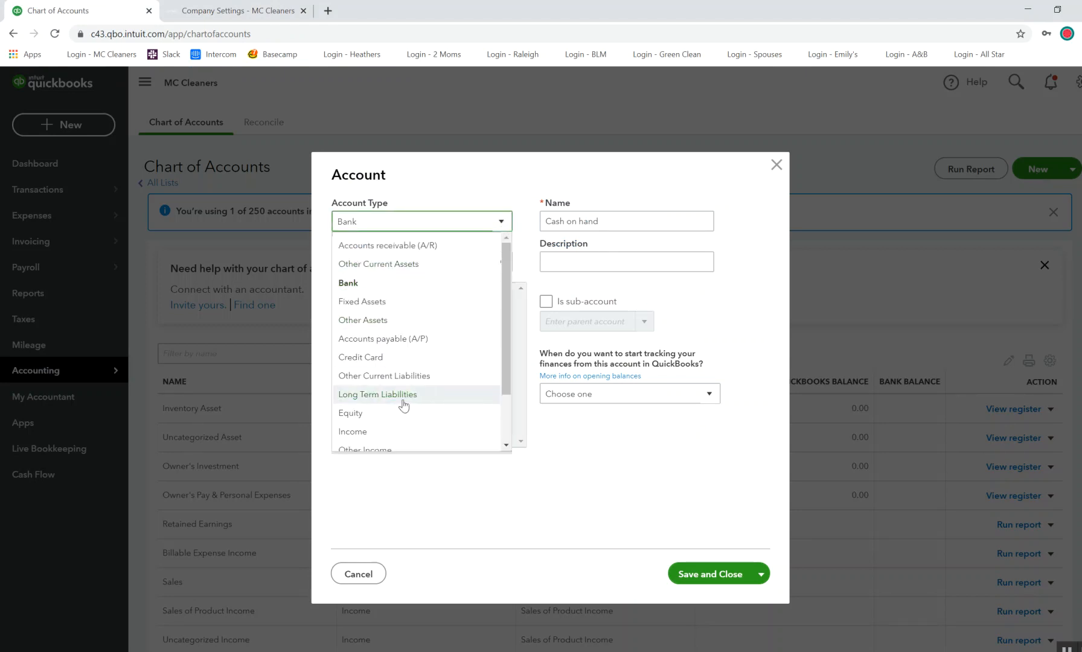
click(353, 431)
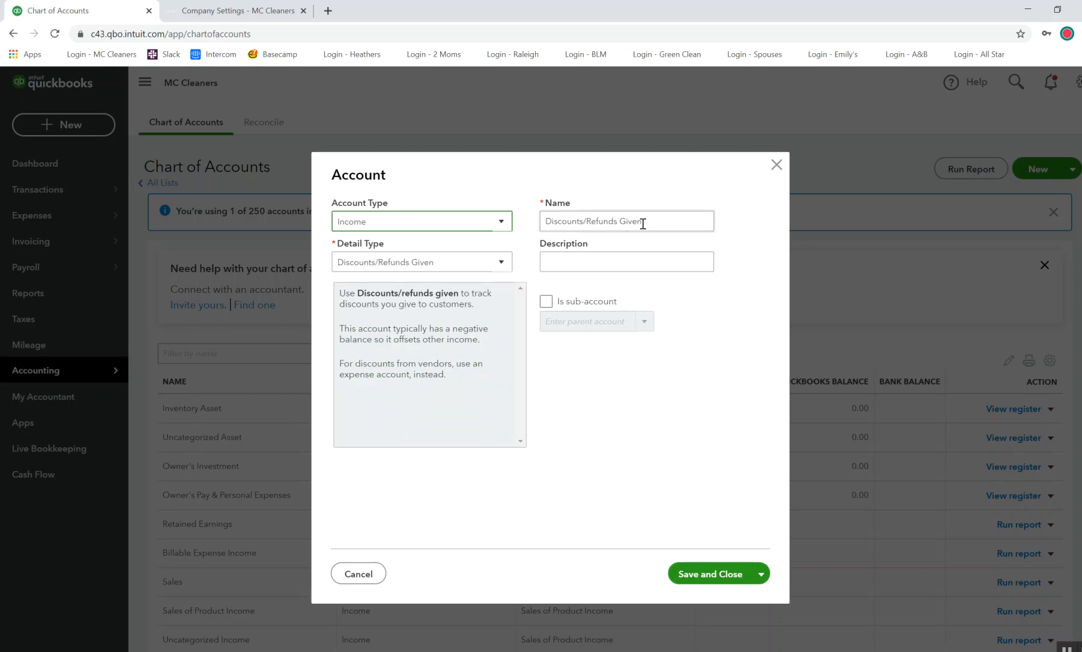
text(H)
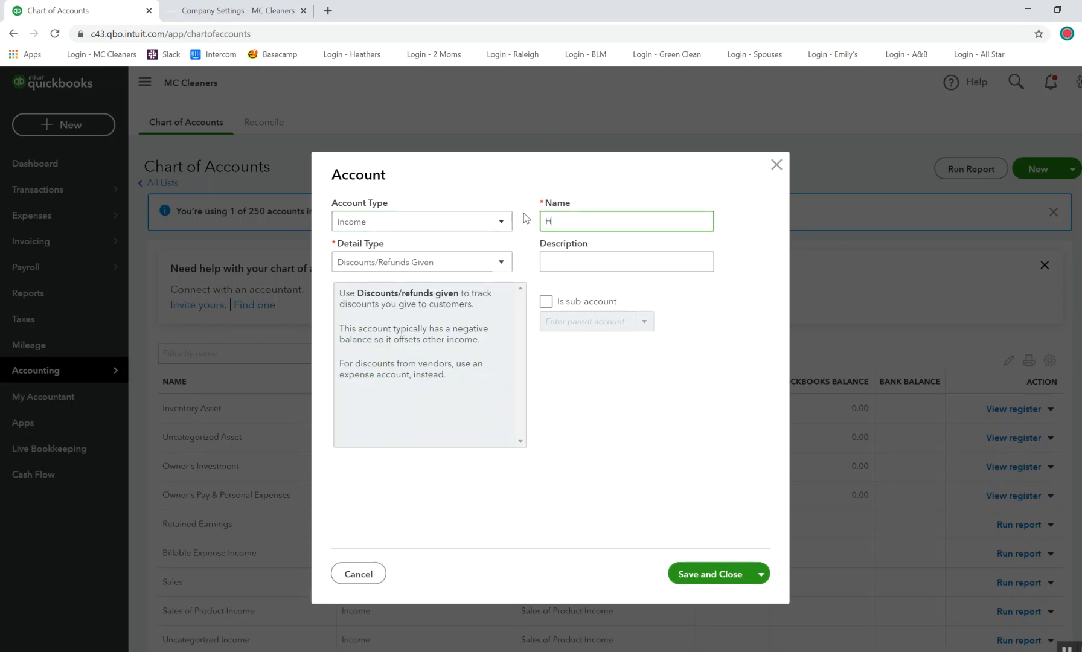
text(ouse Cleaning)
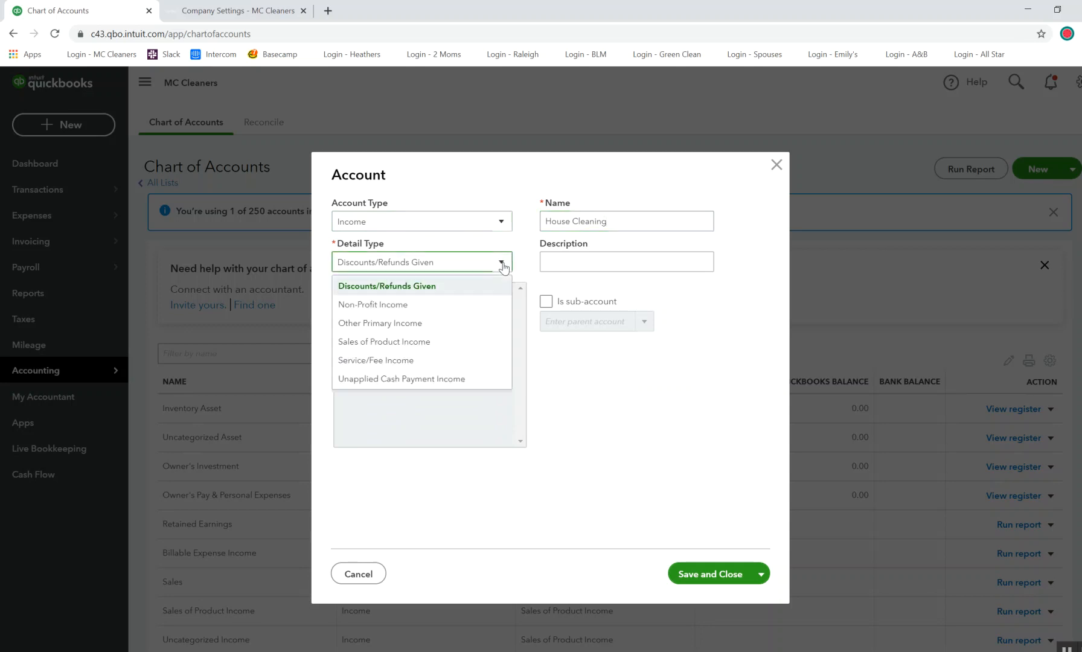
click(375, 360)
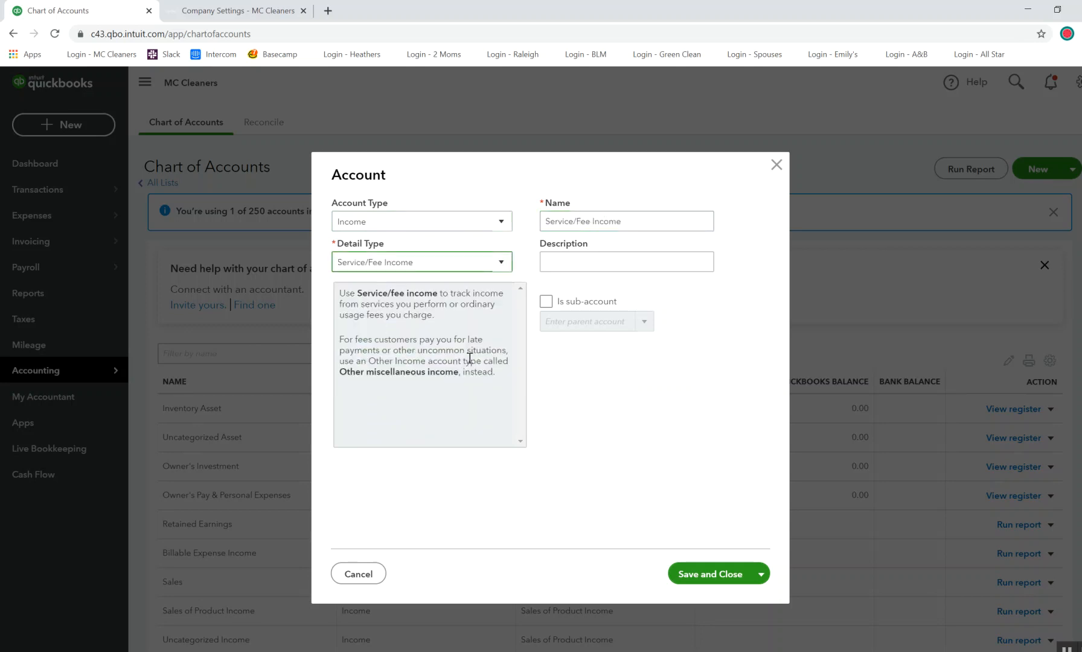
click(625, 221)
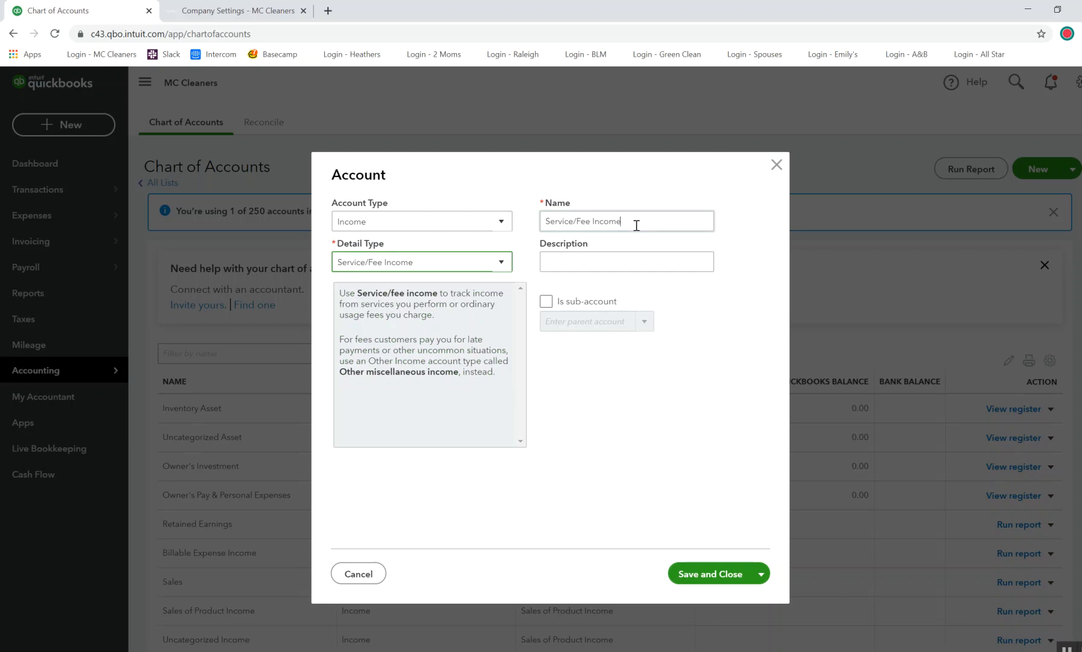
text(House C)
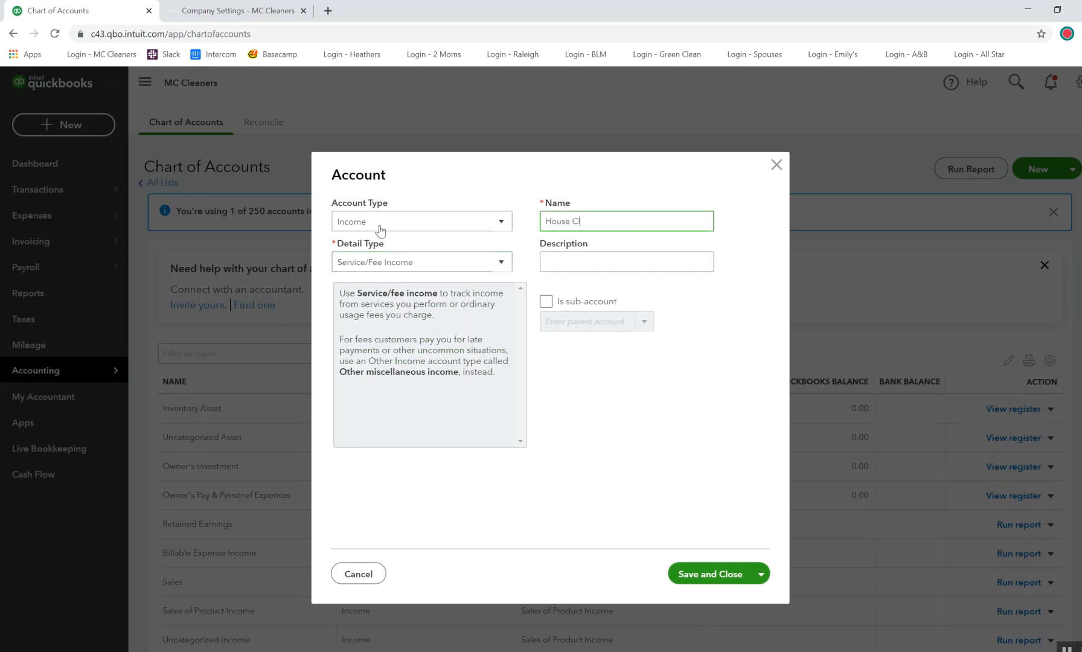
text(leaning)
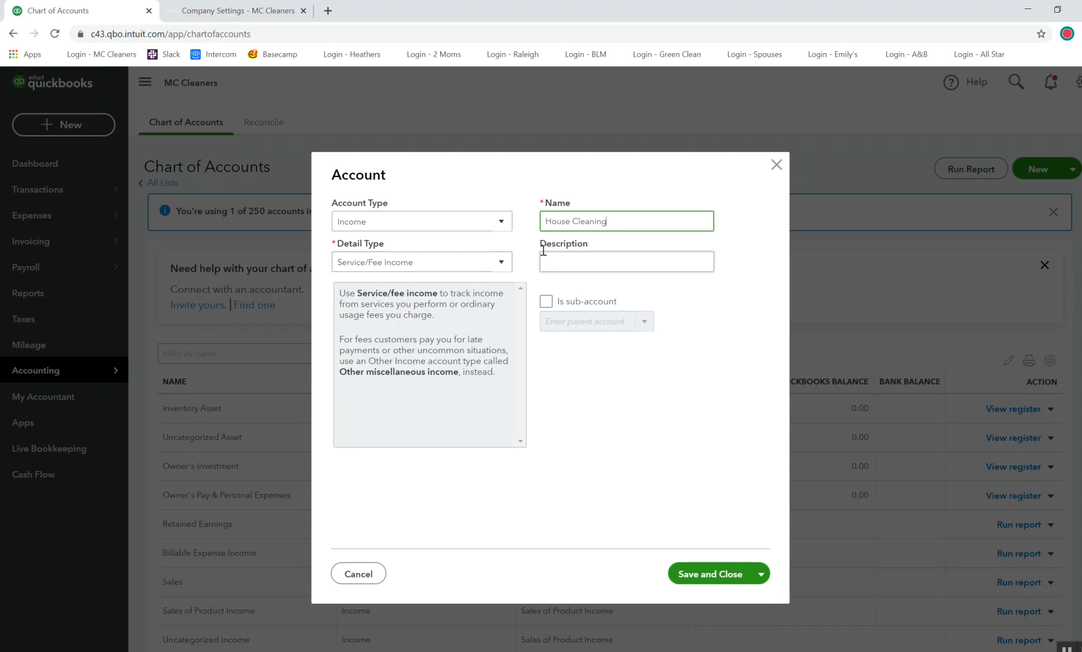
click(709, 573)
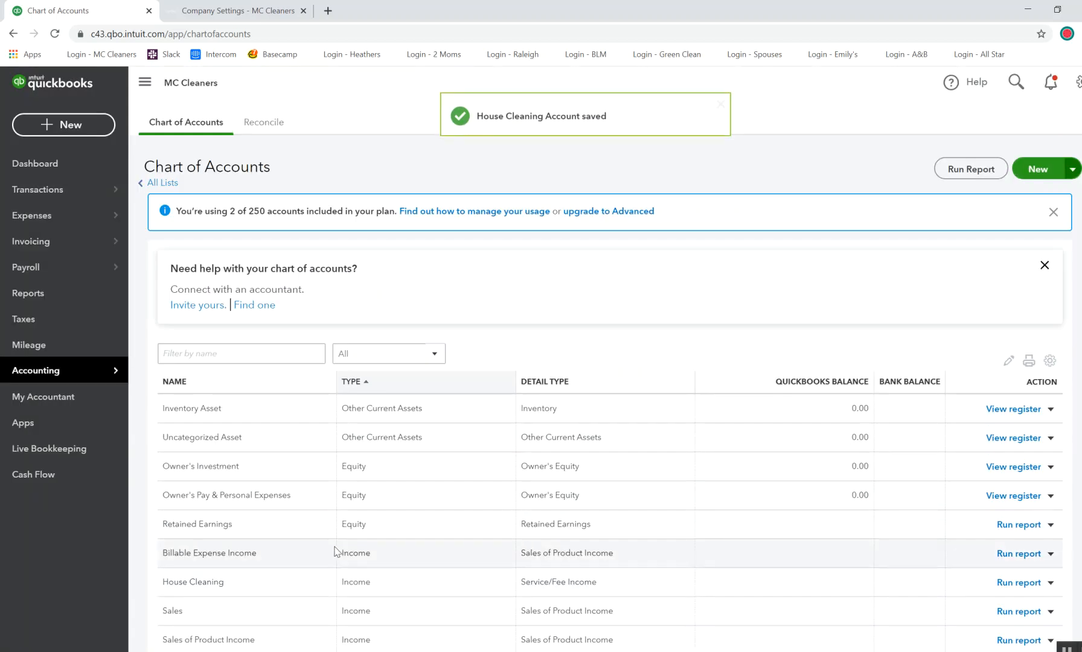
mouse_move(237, 590)
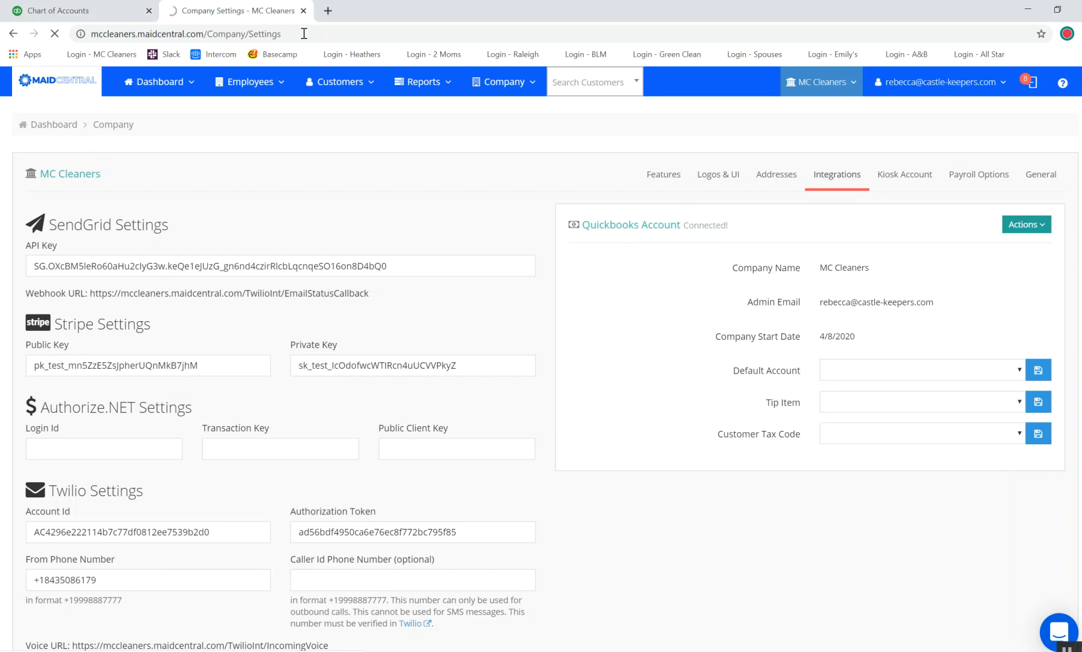
Reload company settings, then select and save House Cleaning as the Default Account.
click(1040, 174)
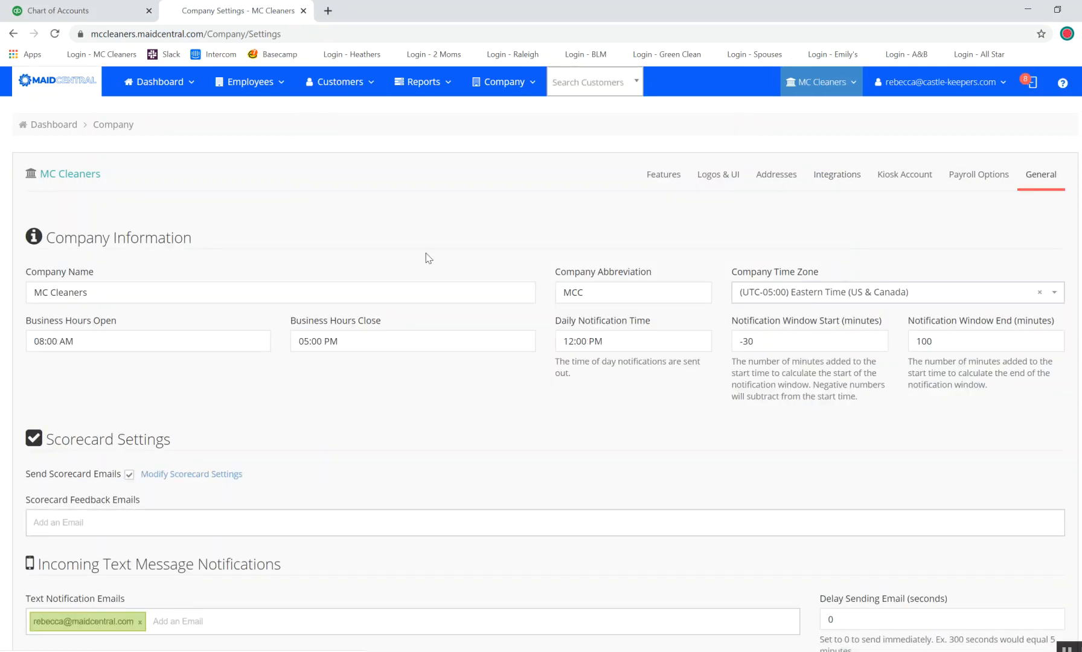
click(837, 174)
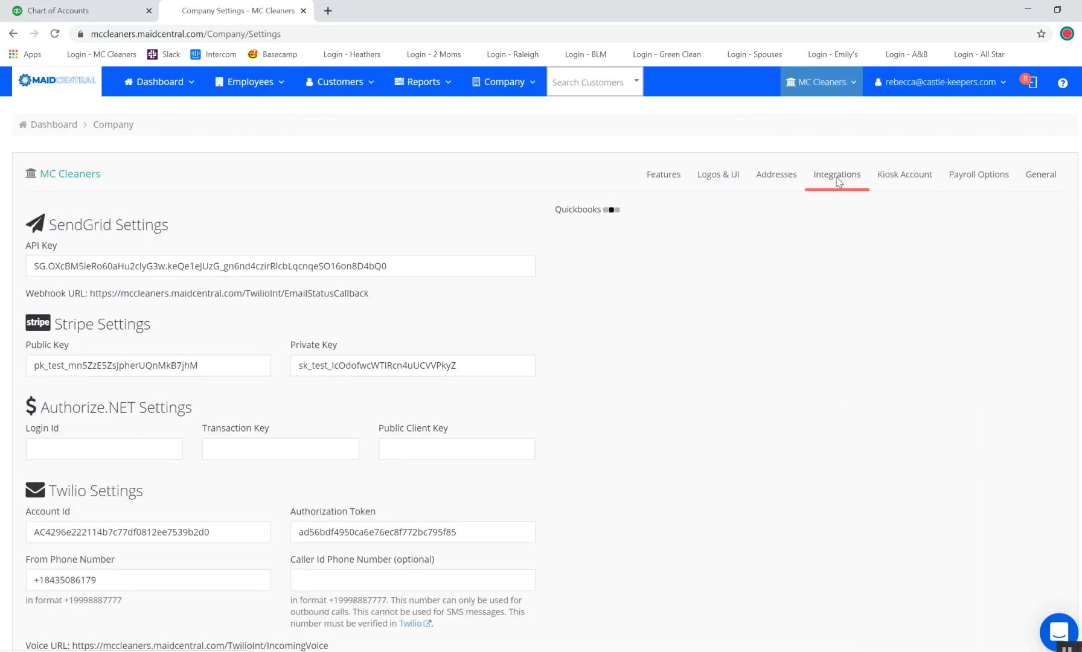
click(612, 209)
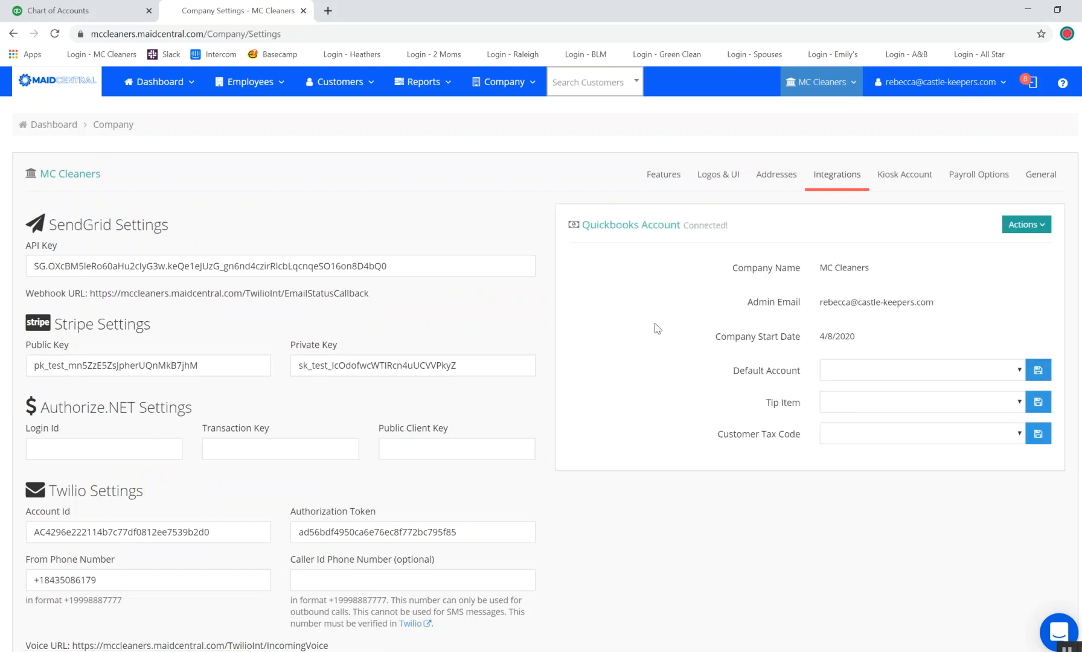
mouse_move(1016, 372)
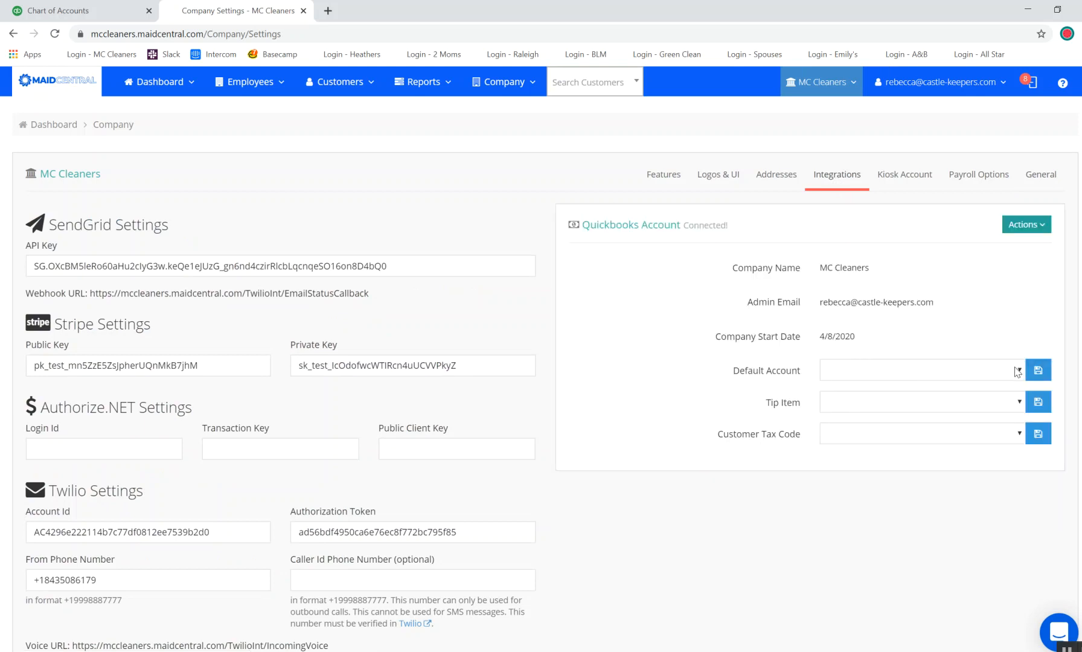
click(921, 370)
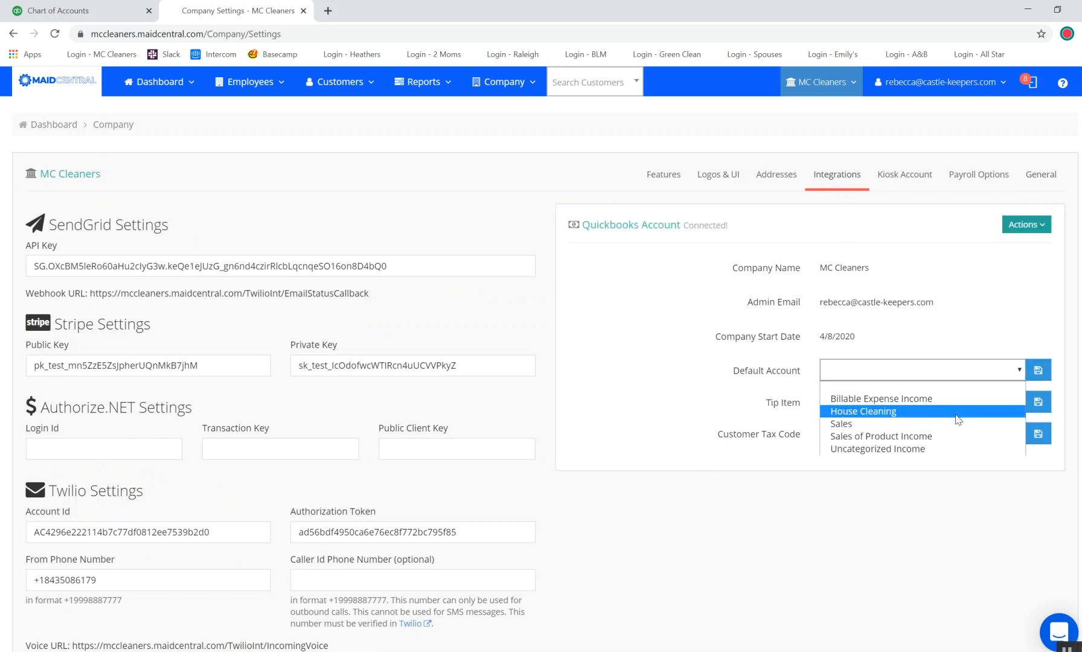
click(862, 411)
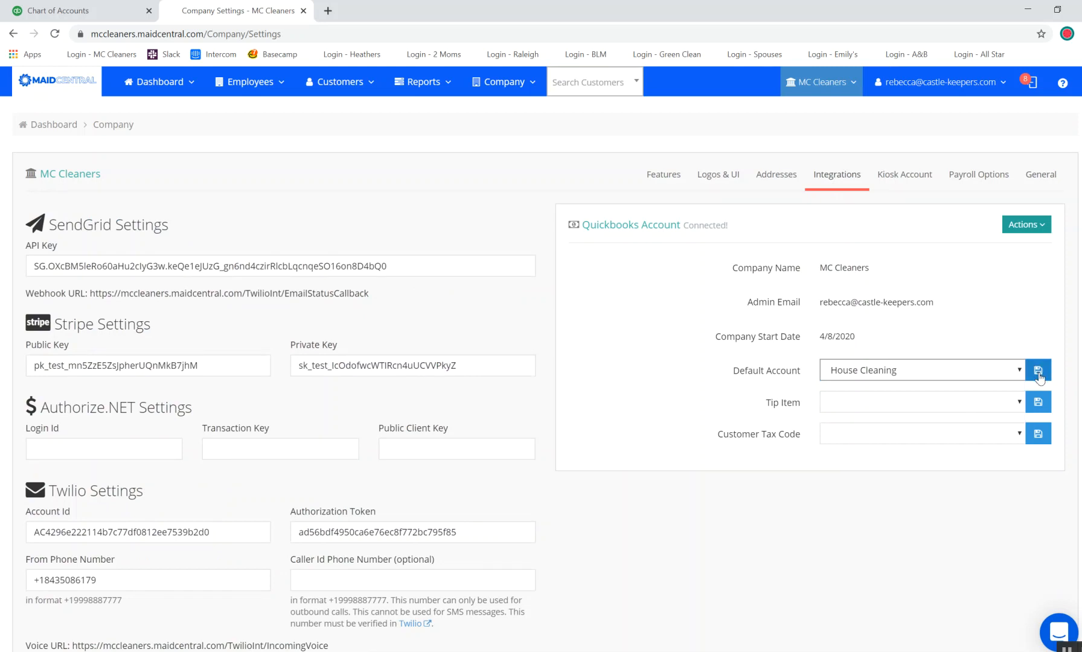
click(1038, 371)
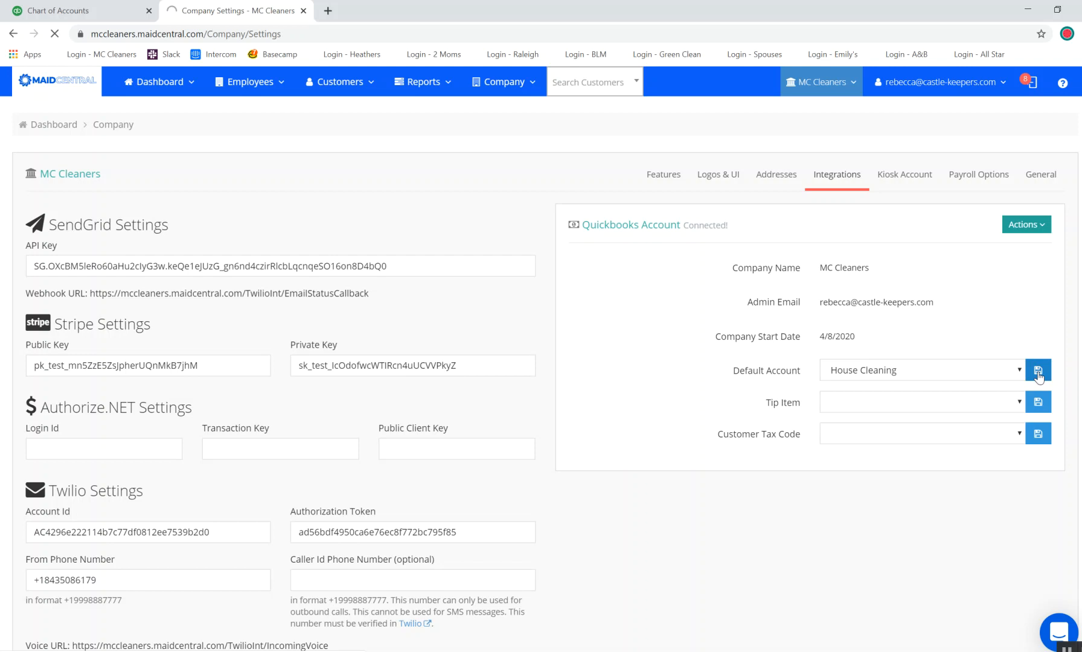
click(1041, 174)
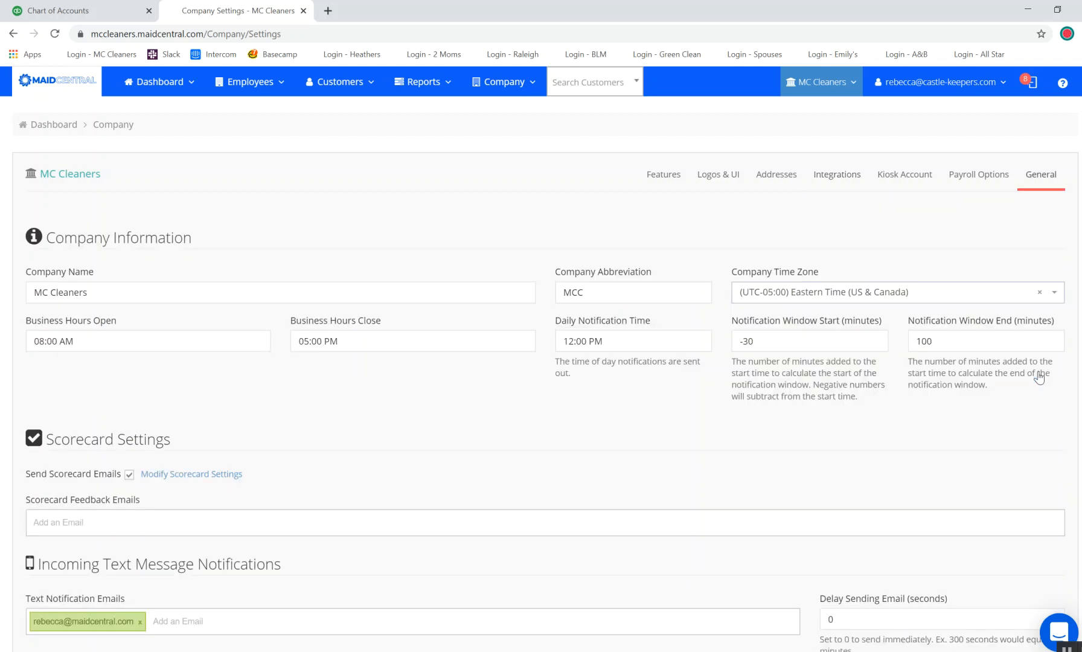